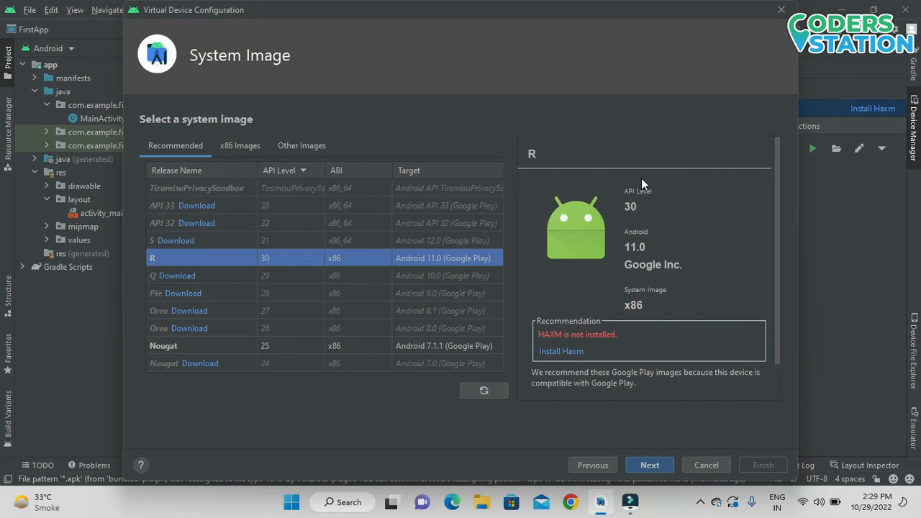
mouse_move(562, 351)
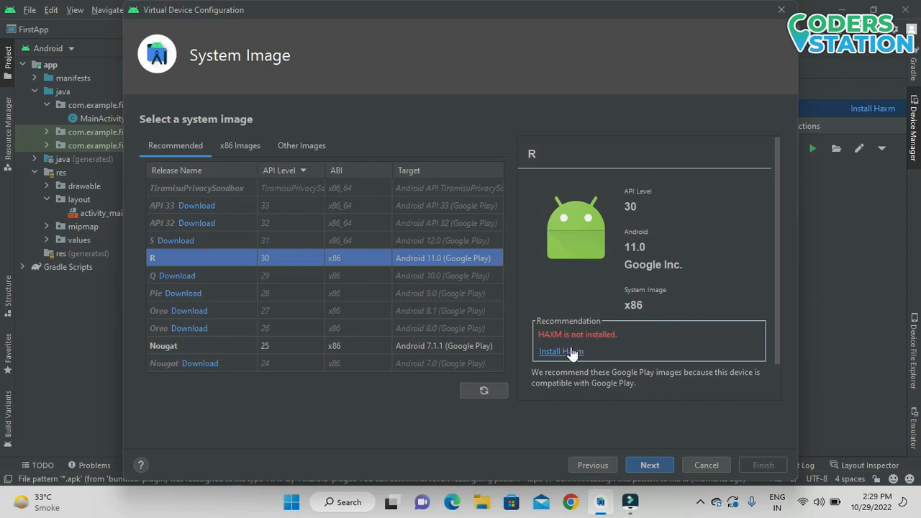
Start the HAXM installer from the Recommendation link, reaching its 2 GB emulator RAM proposal.
click(562, 351)
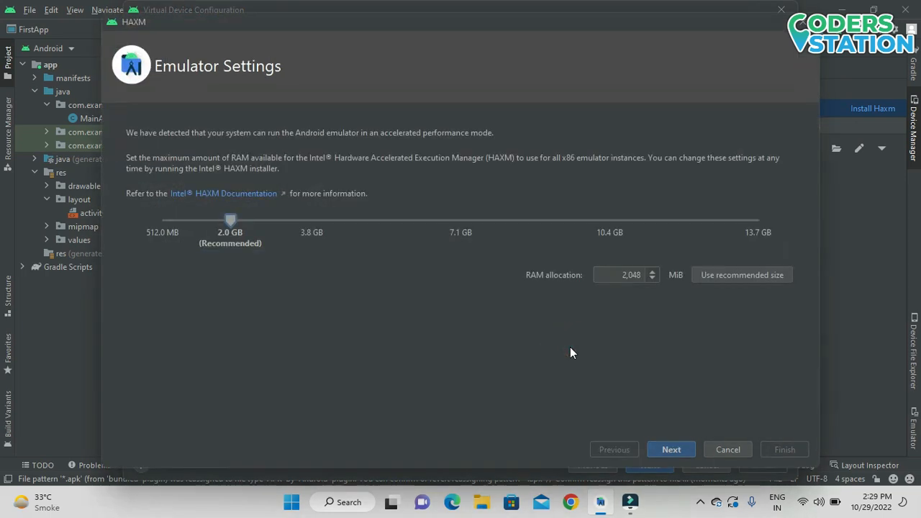
mouse_move(728, 449)
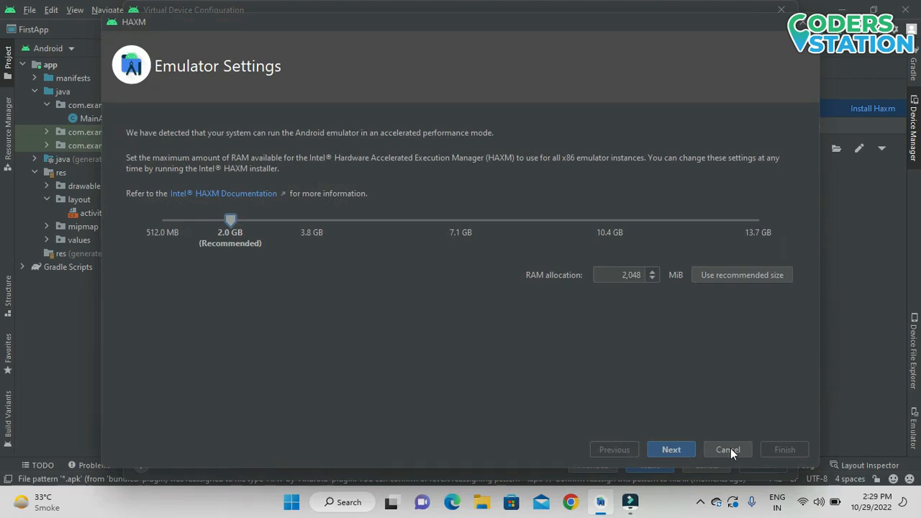
mouse_move(752, 454)
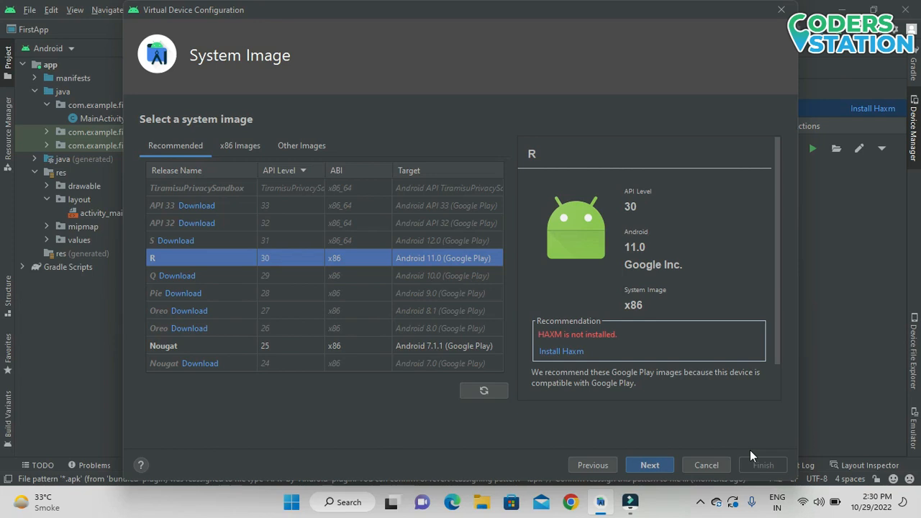
mouse_move(821, 200)
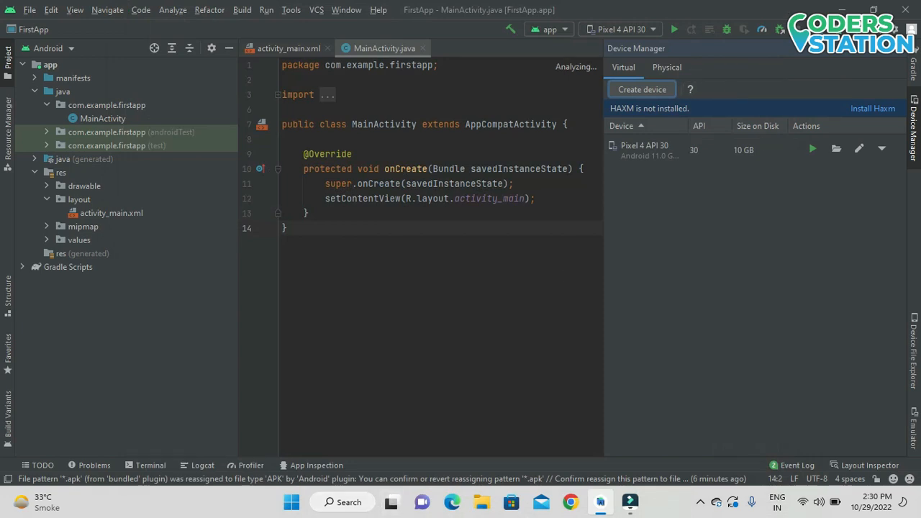
Find Control Panel via Windows search and go to its Programs category.
click(328, 500)
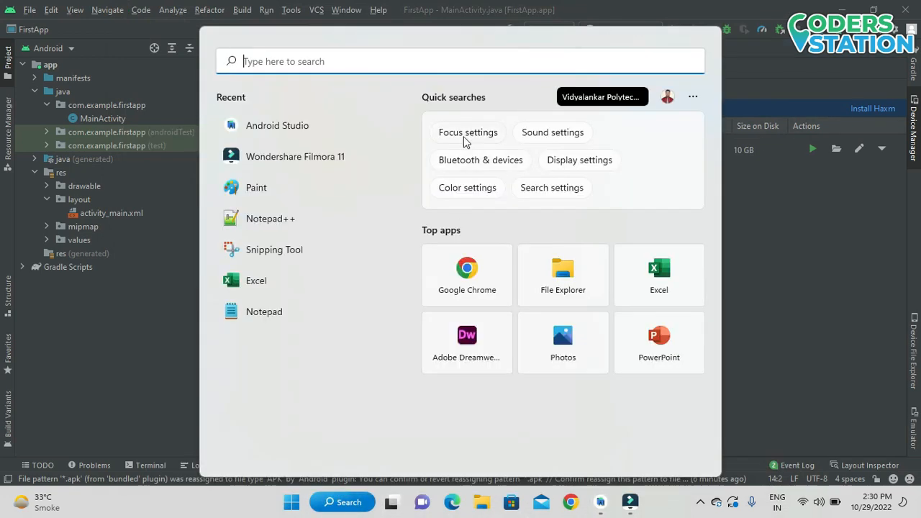
text(control Panel)
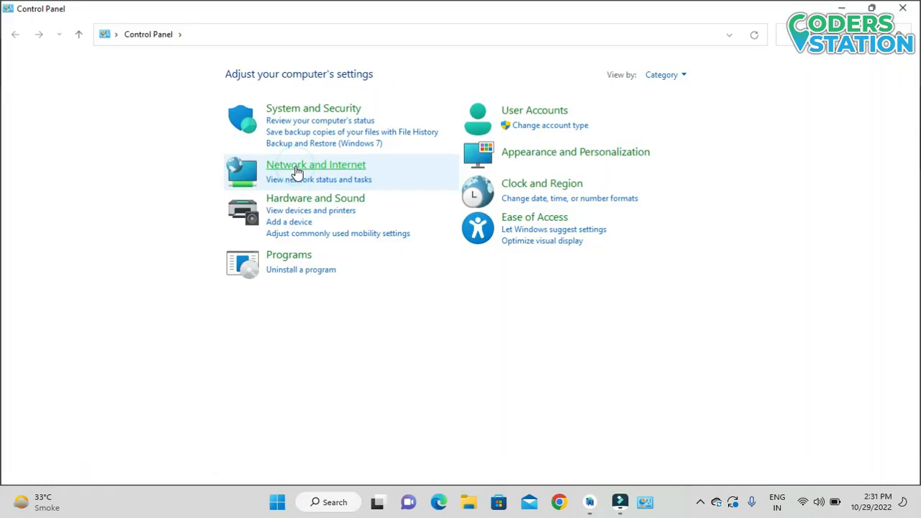
mouse_move(288, 254)
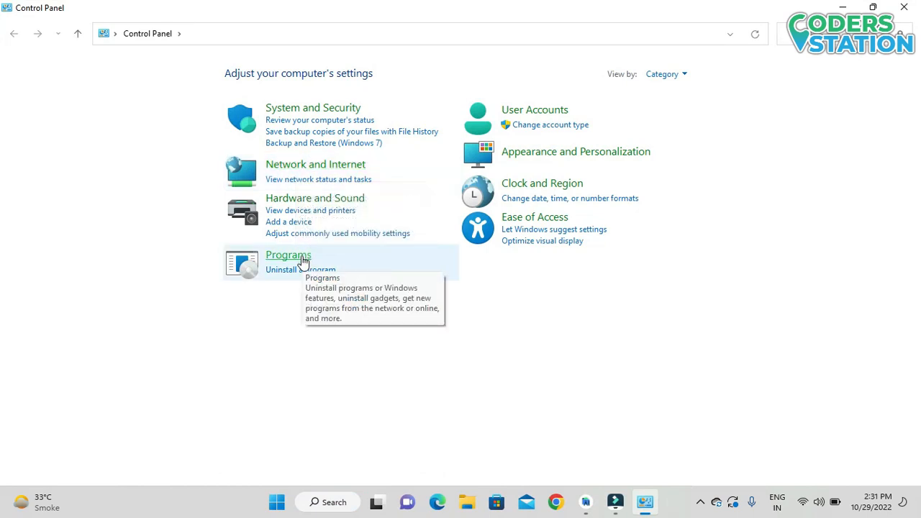
click(288, 255)
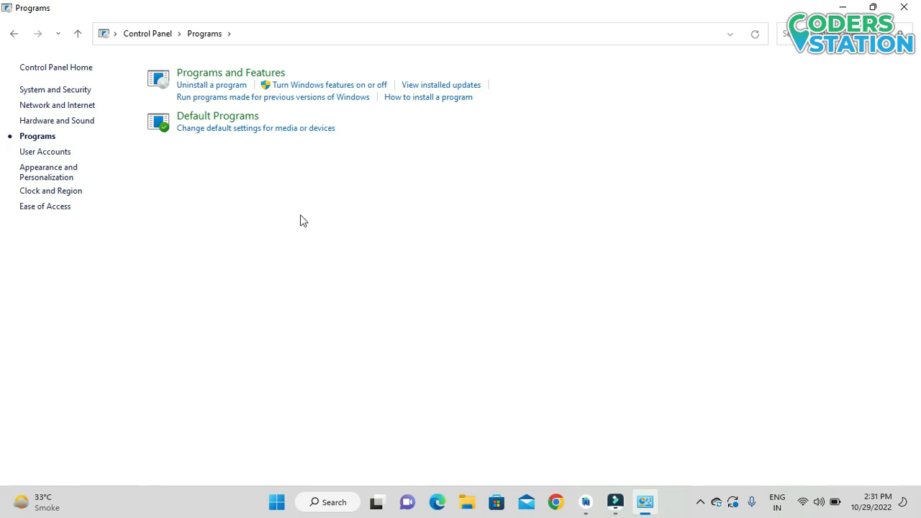
mouse_move(322, 85)
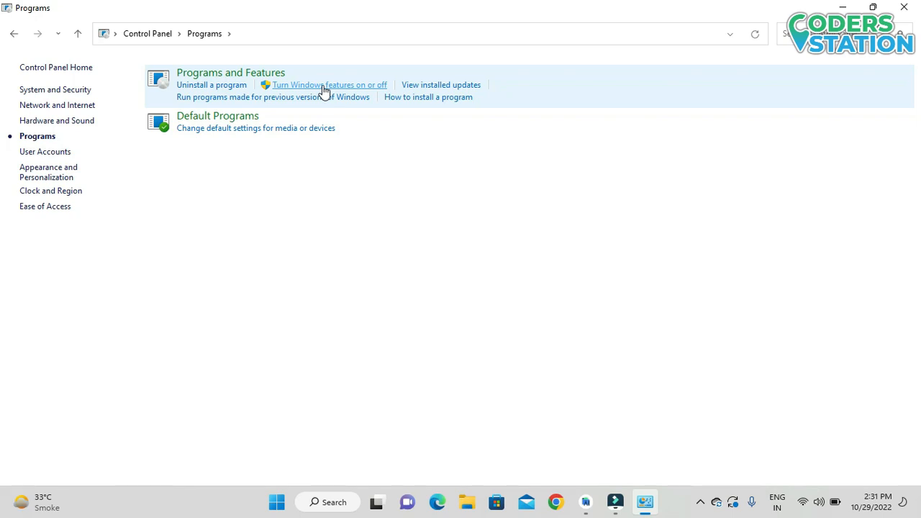
In Windows Features, tick Hyper-V with all its components and apply, pending a restart.
click(328, 83)
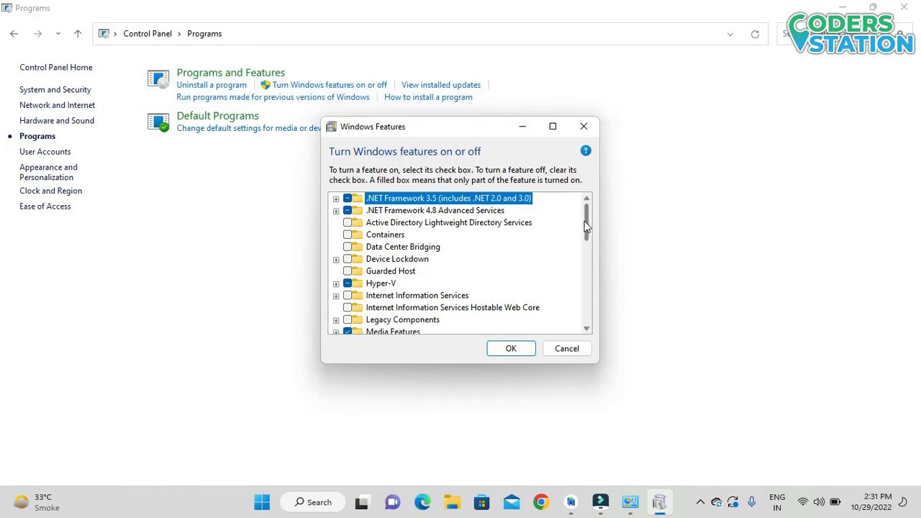
scroll(down, 3)
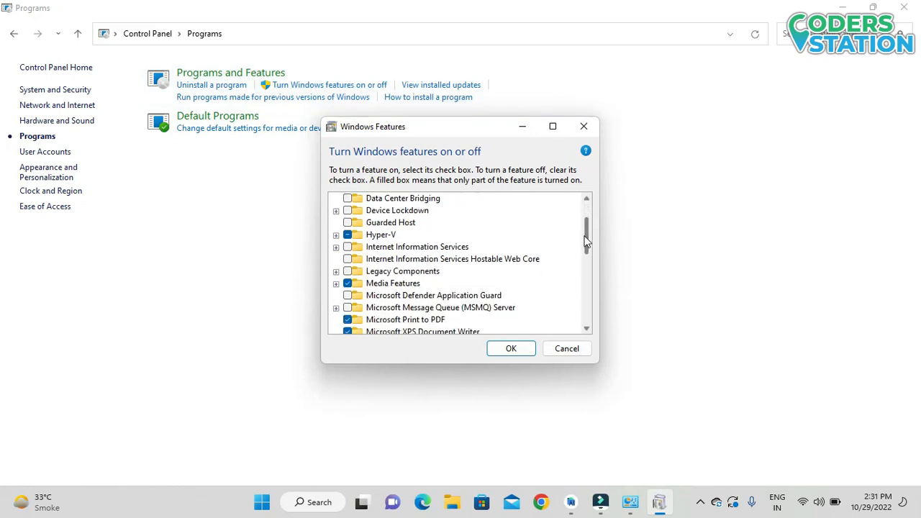
click(335, 233)
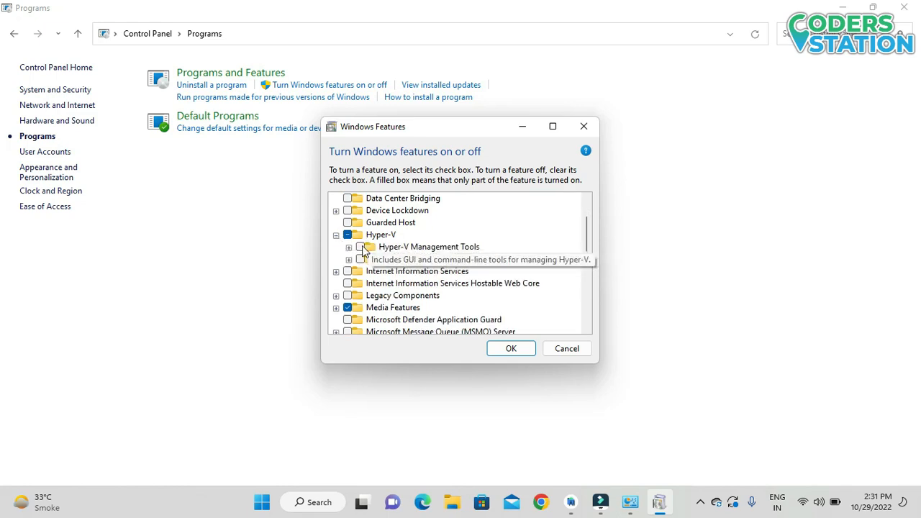
click(358, 246)
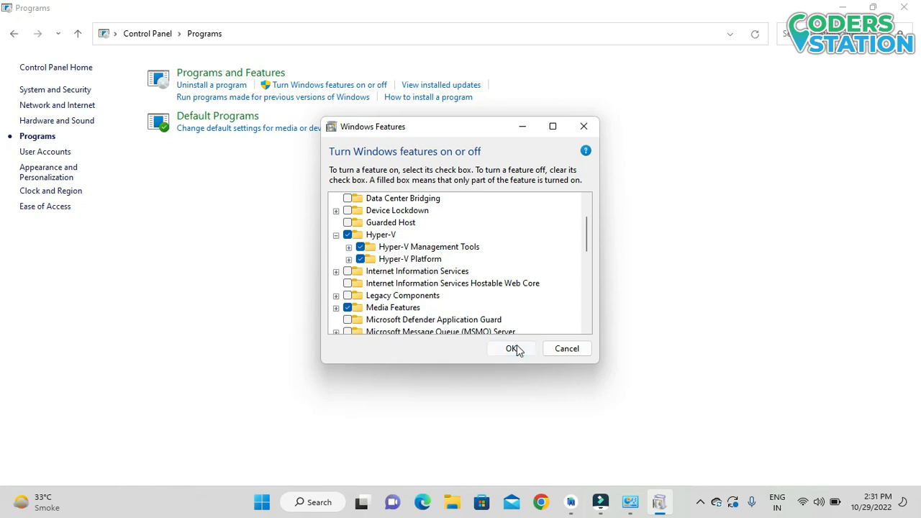
click(512, 348)
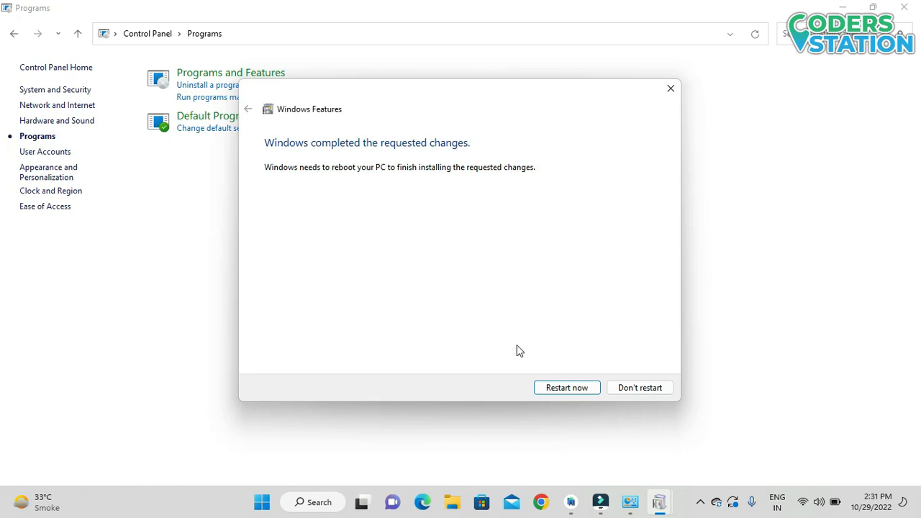
mouse_move(517, 345)
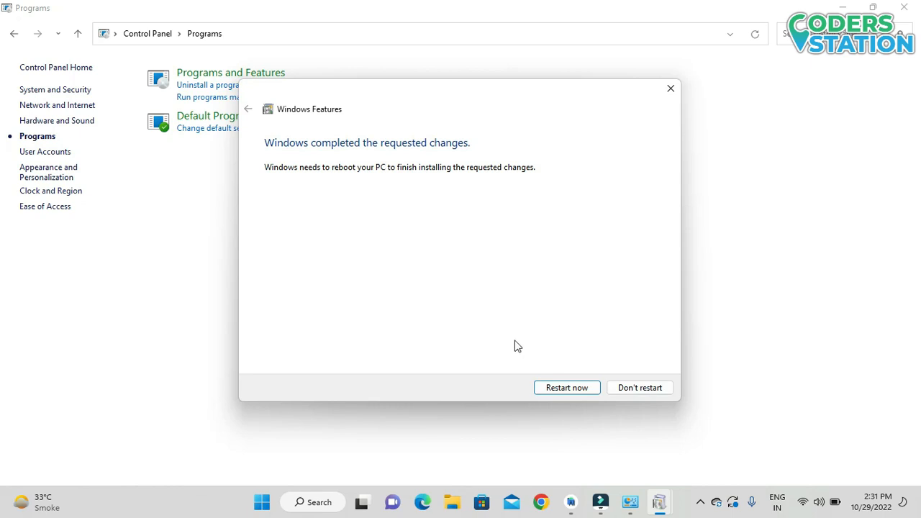
mouse_move(583, 360)
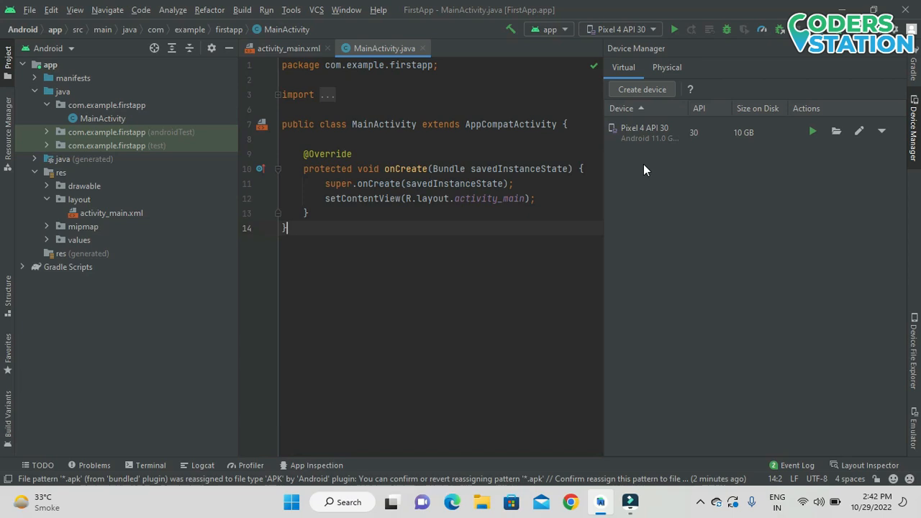
mouse_move(831, 89)
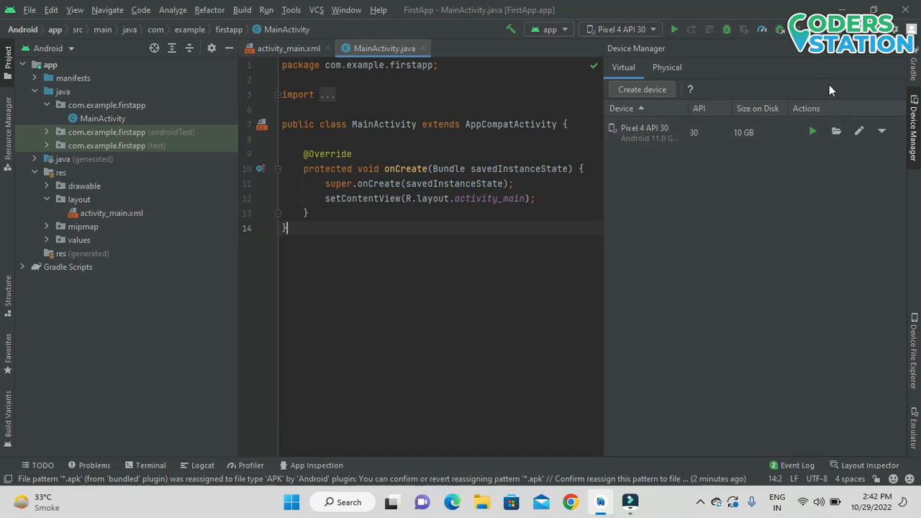
mouse_move(665, 172)
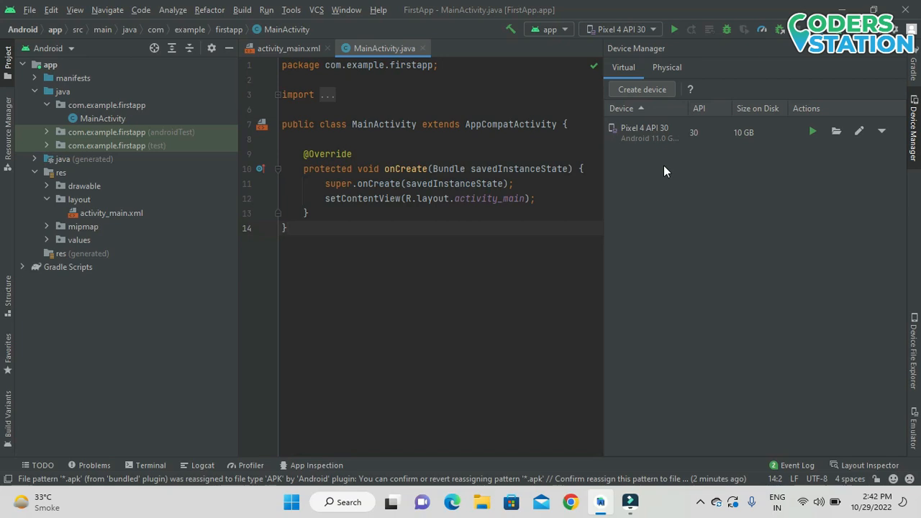
mouse_move(812, 132)
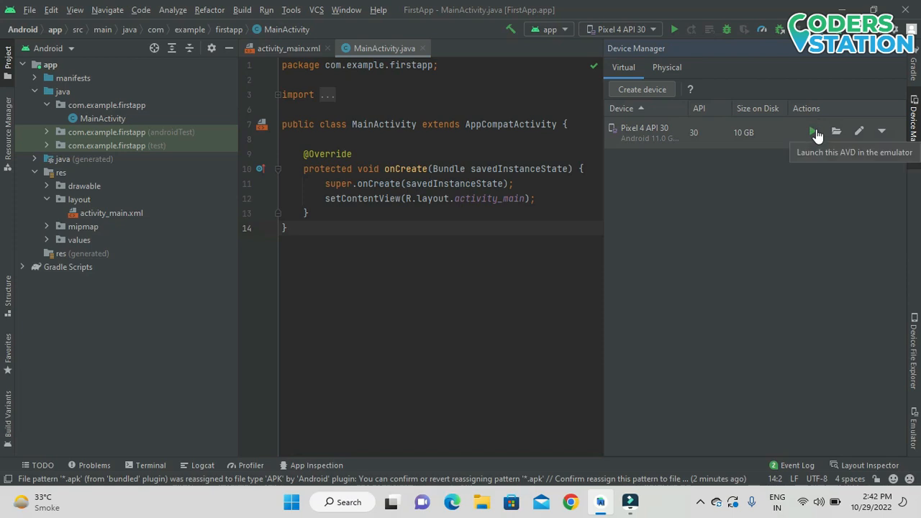
Launch the Pixel 4 API 30 virtual device from Device Manager until its home screen shows.
click(812, 133)
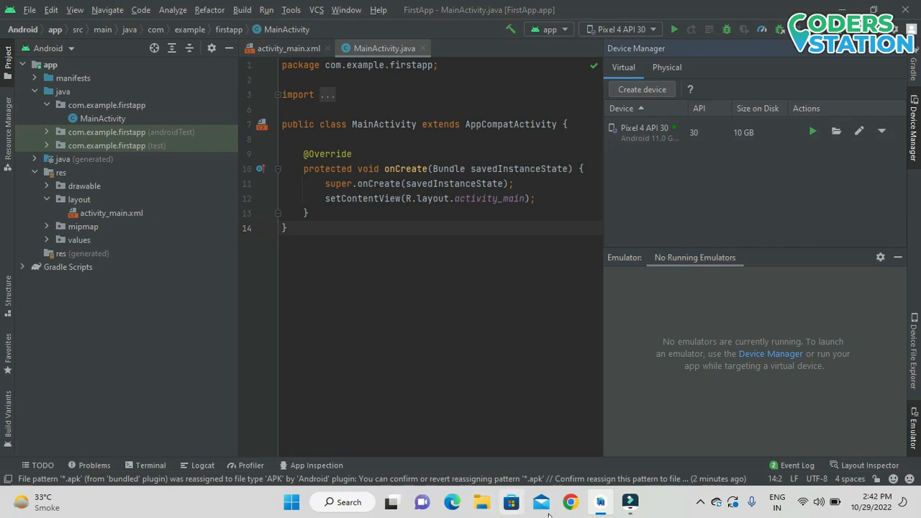
click(811, 131)
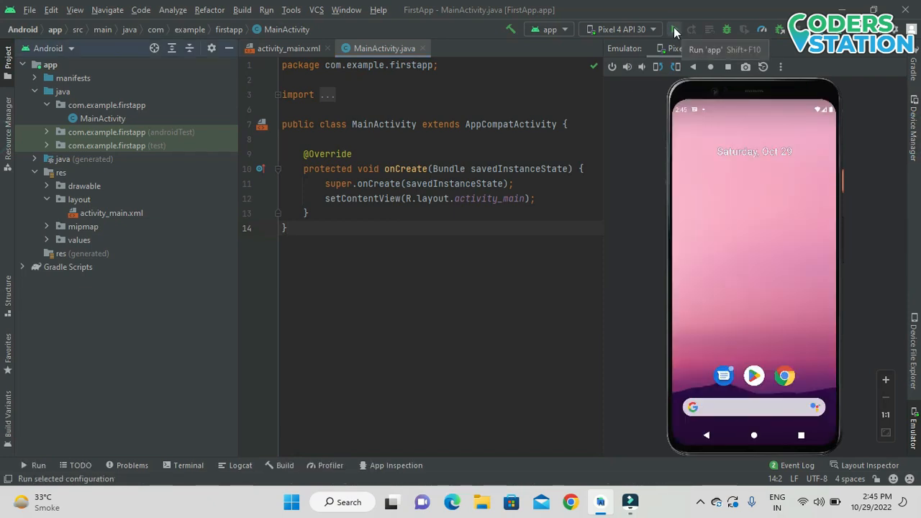
mouse_move(677, 30)
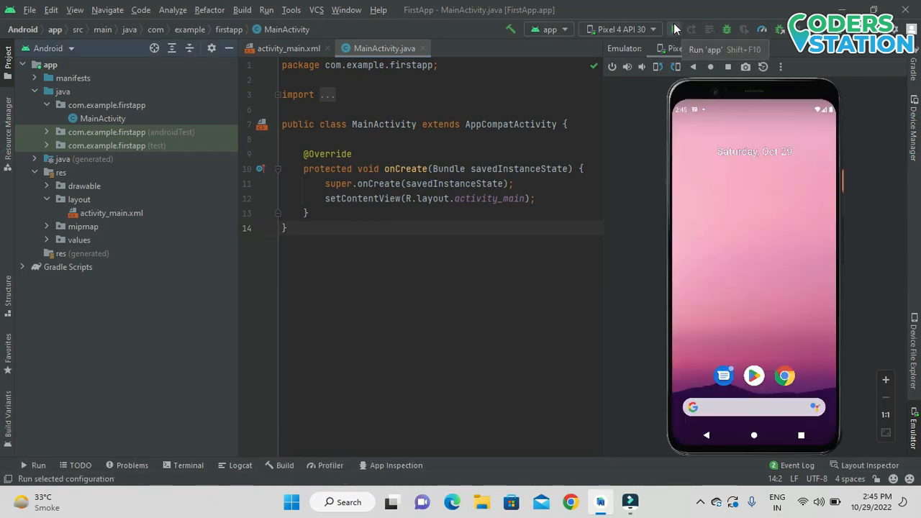